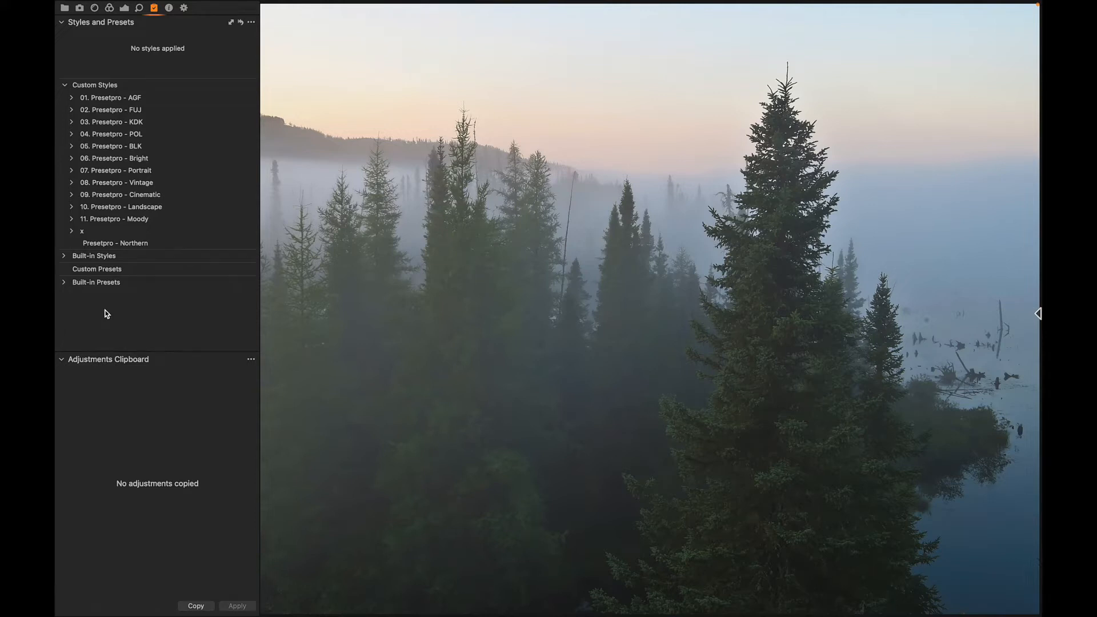
Step: Expand '11. Presetpro - Moody' in Custom Styles and preview its Misty, Deep and Forest styles
{"action": "left_click", "coordinate": [116, 243]}
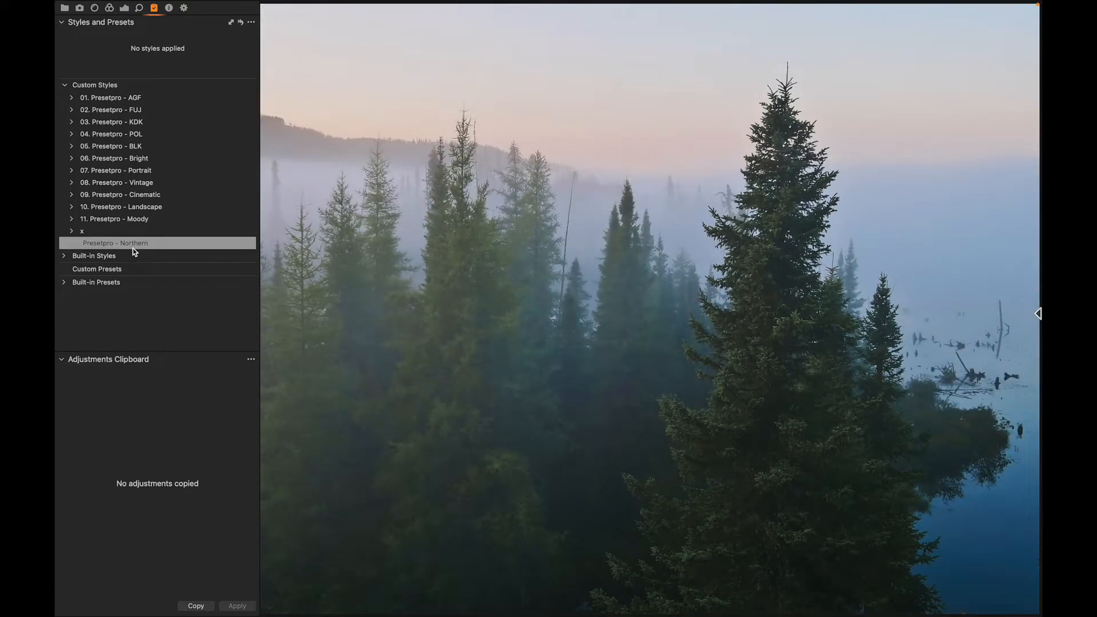
{"action": "left_click", "coordinate": [115, 243]}
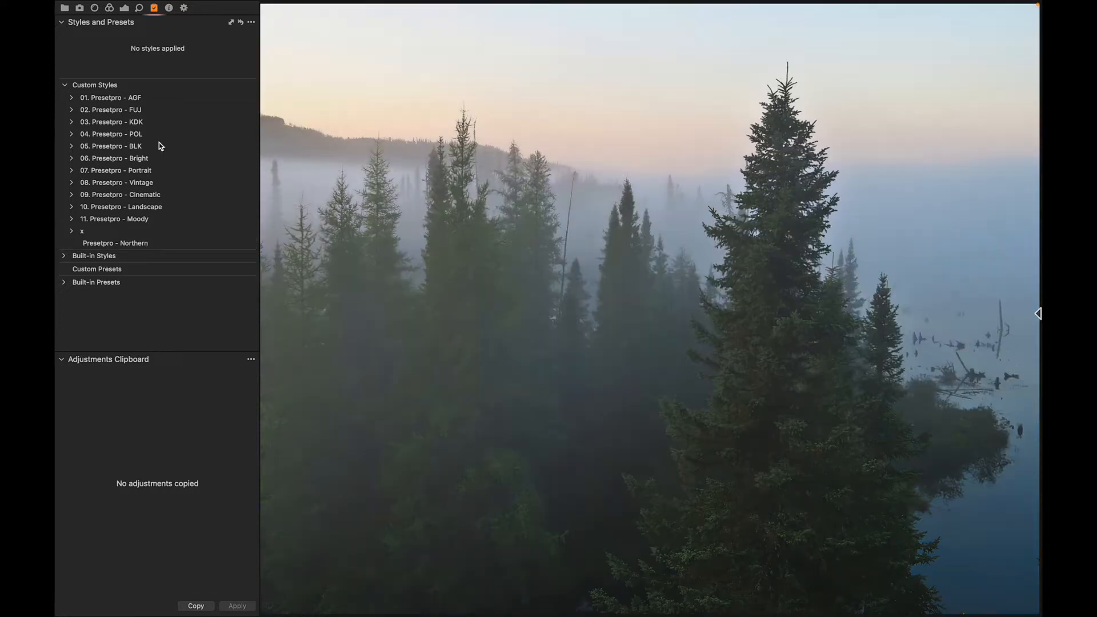
{"action": "mouse_move", "coordinate": [159, 109]}
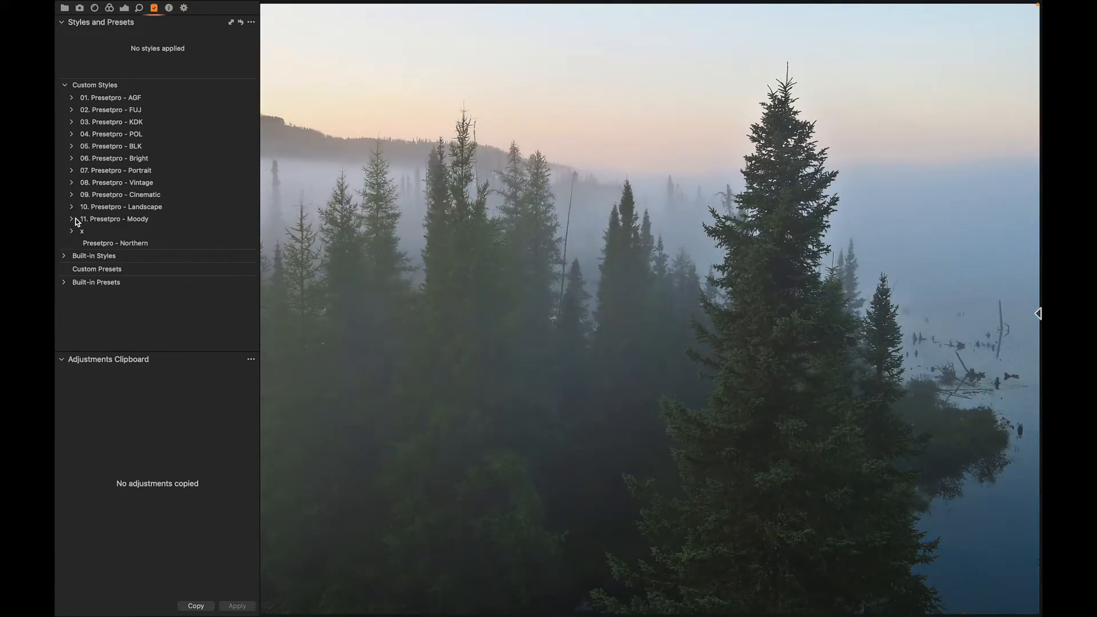
{"action": "left_click", "coordinate": [72, 218]}
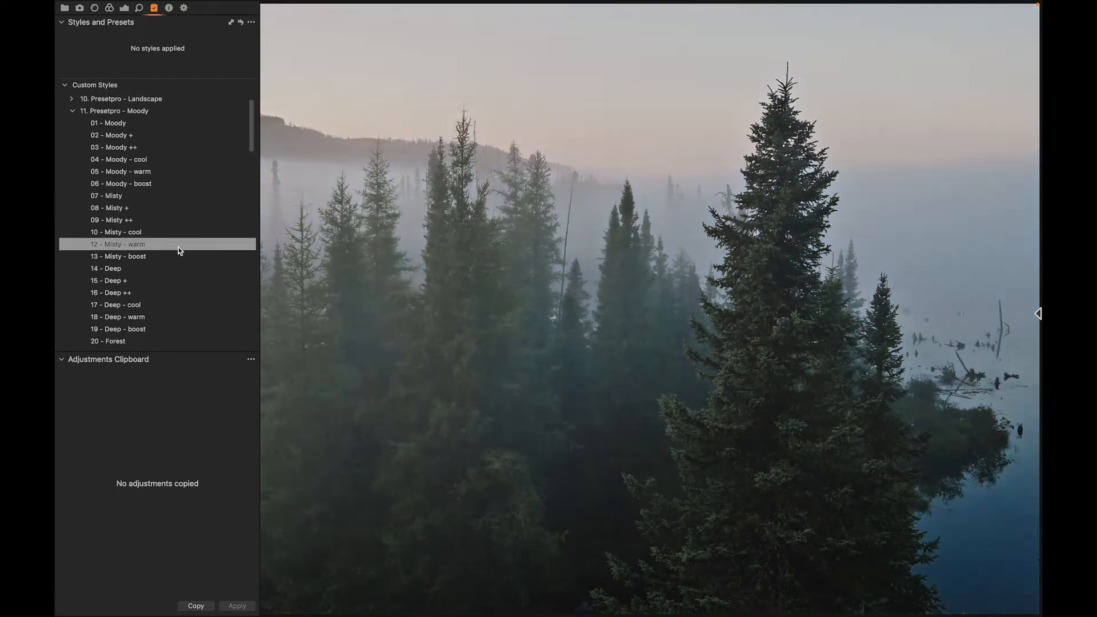
{"action": "scroll", "scroll_direction": "down", "scroll_amount": 3}
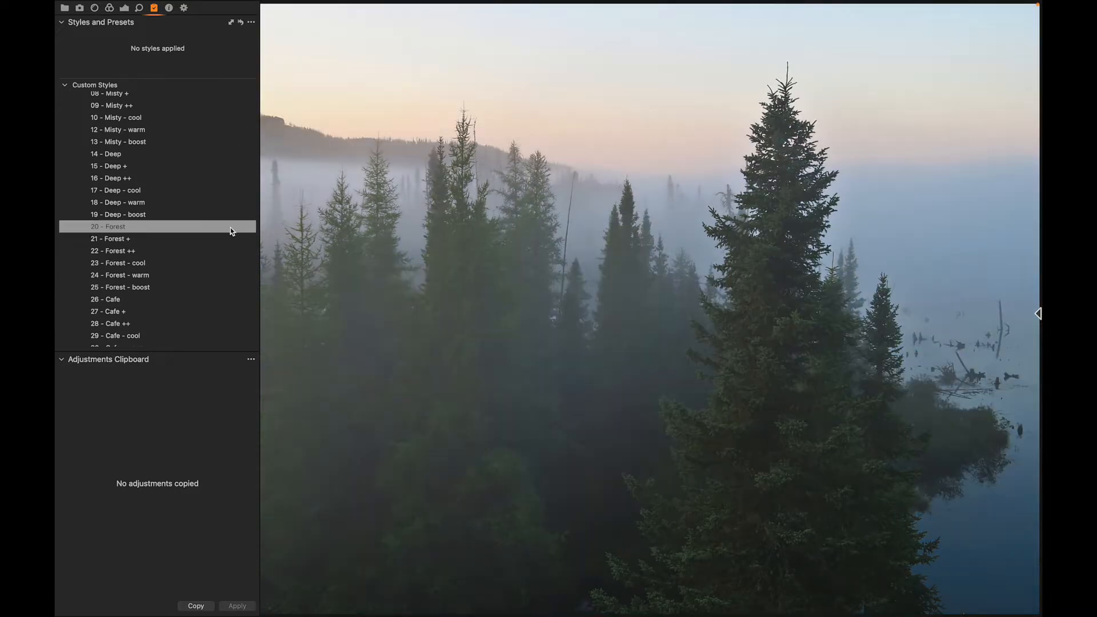
{"action": "left_click", "coordinate": [113, 250]}
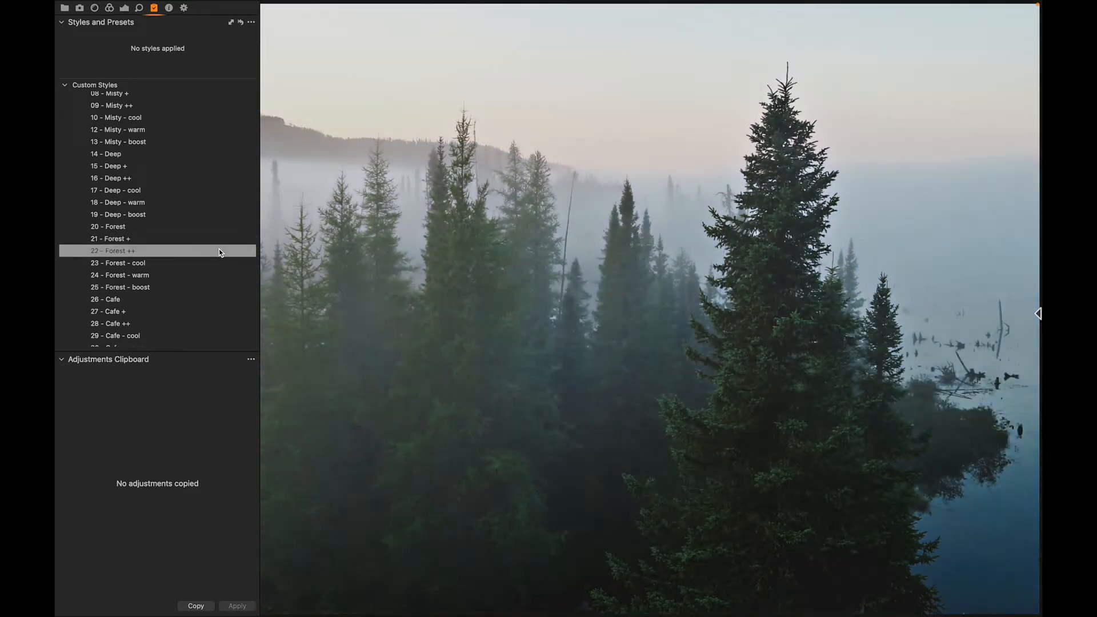
{"action": "left_click", "coordinate": [119, 262]}
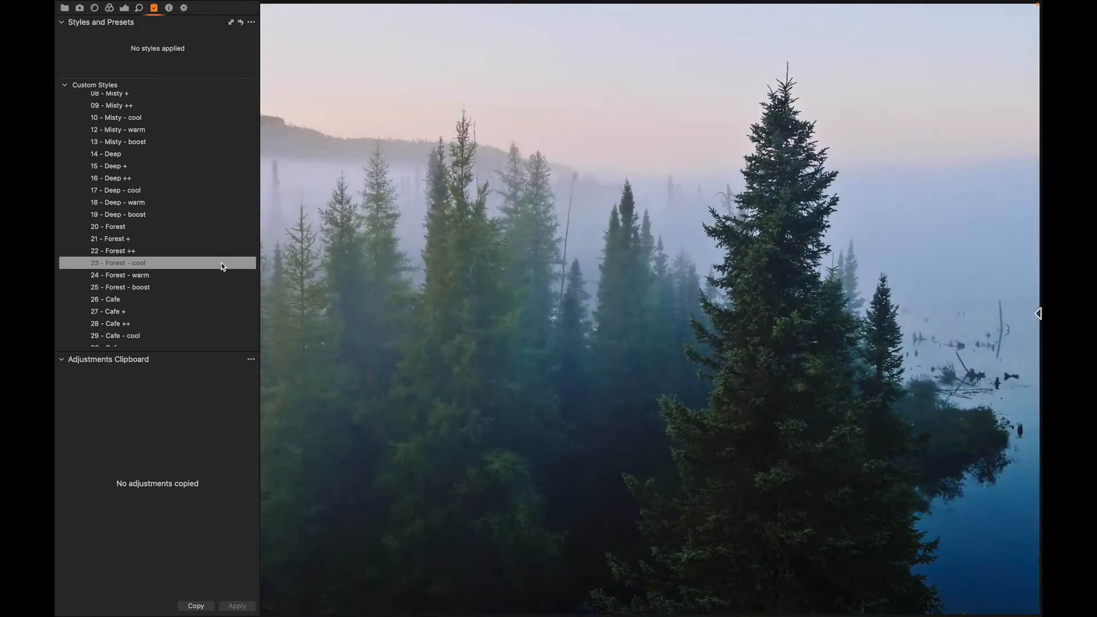
{"action": "left_click", "coordinate": [119, 274]}
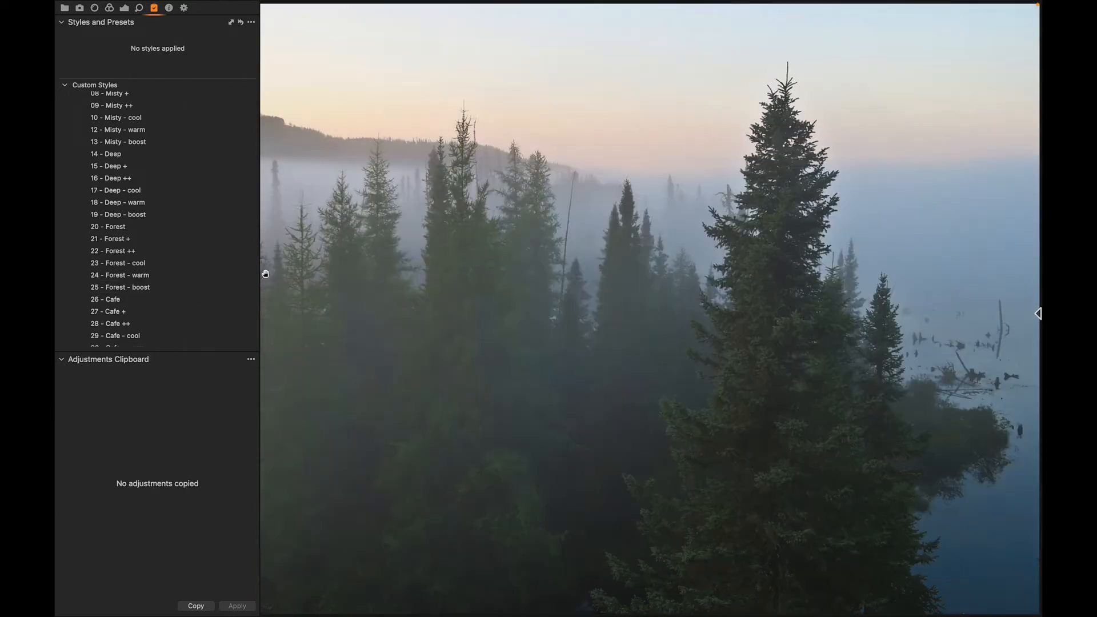
Step: Apply the '24 - Forest - warm' style to the foggy pine forest photo
{"action": "left_click", "coordinate": [119, 274]}
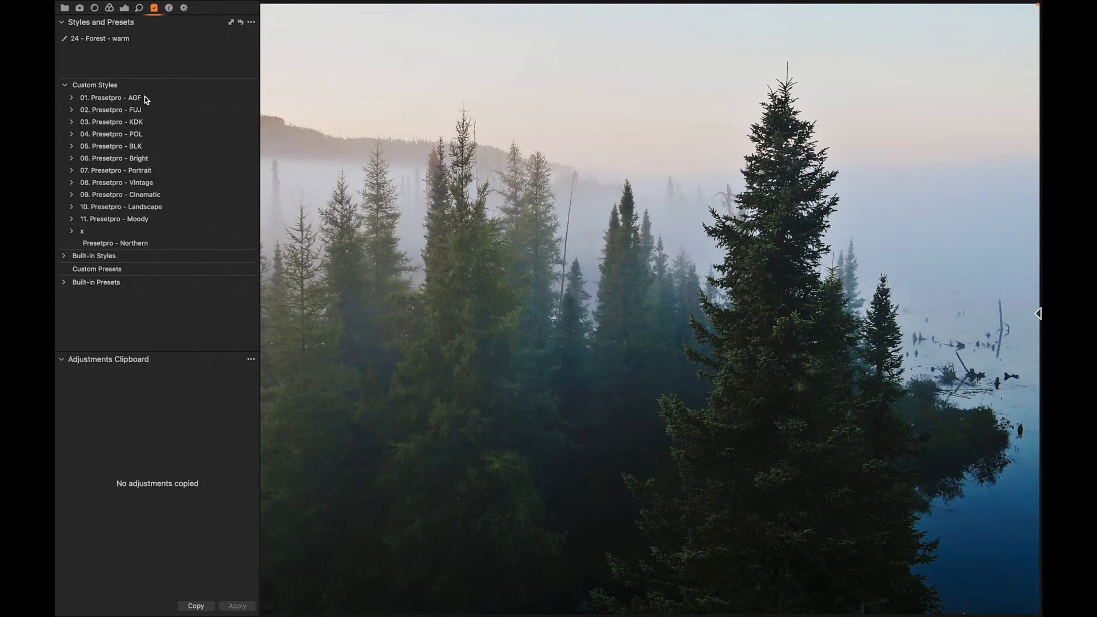
{"action": "mouse_move", "coordinate": [91, 227]}
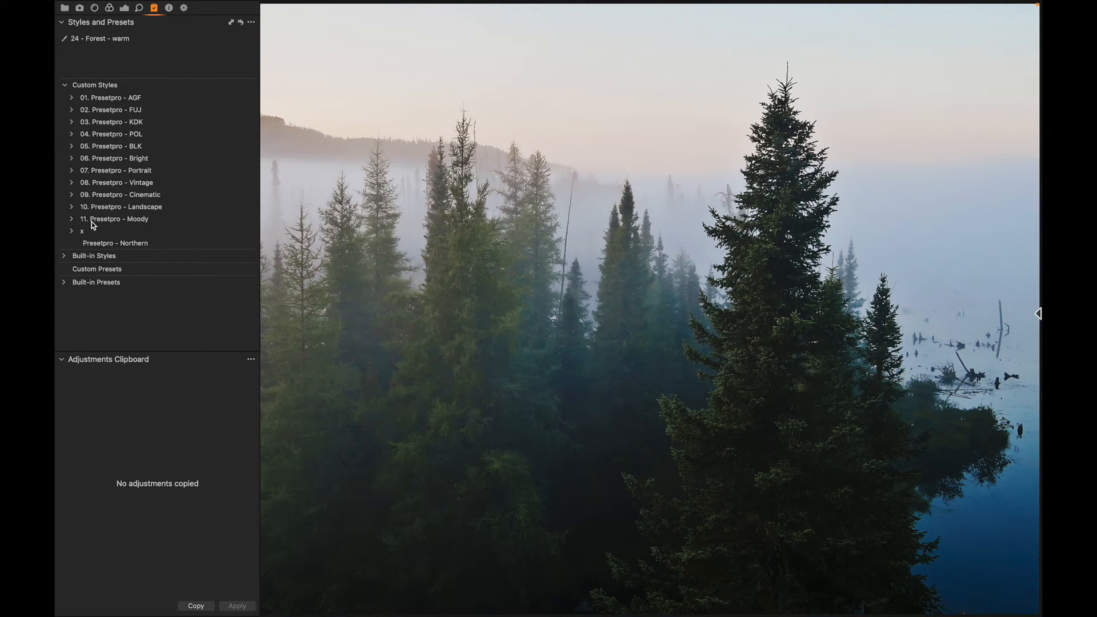